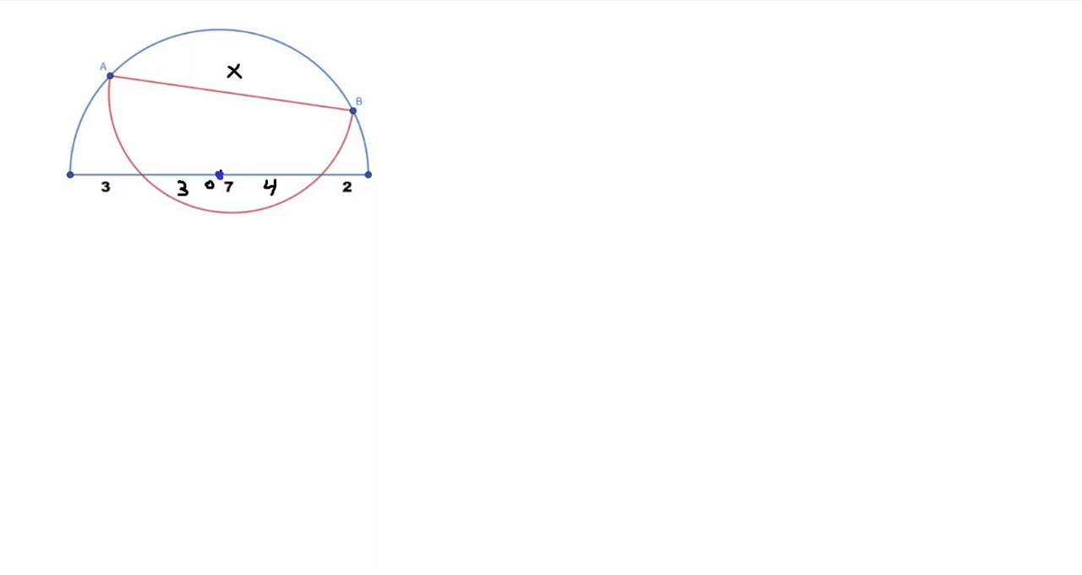
pyautogui.moveTo(394, 72)
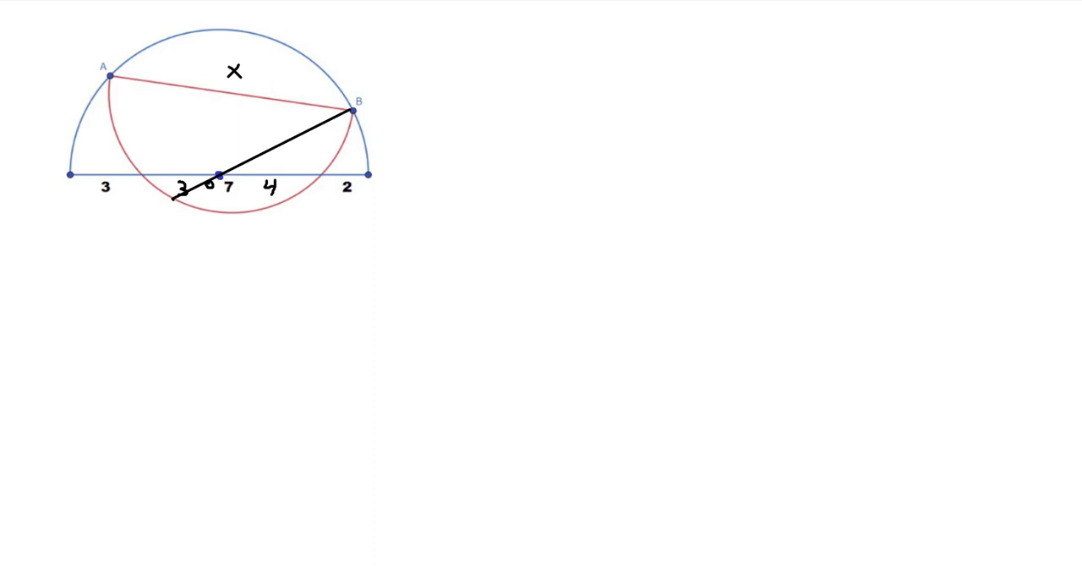
# Step: Draw a straight line from B through the centre point down to the red arc
pyautogui.moveTo(109, 76); pyautogui.dragTo(180, 122)
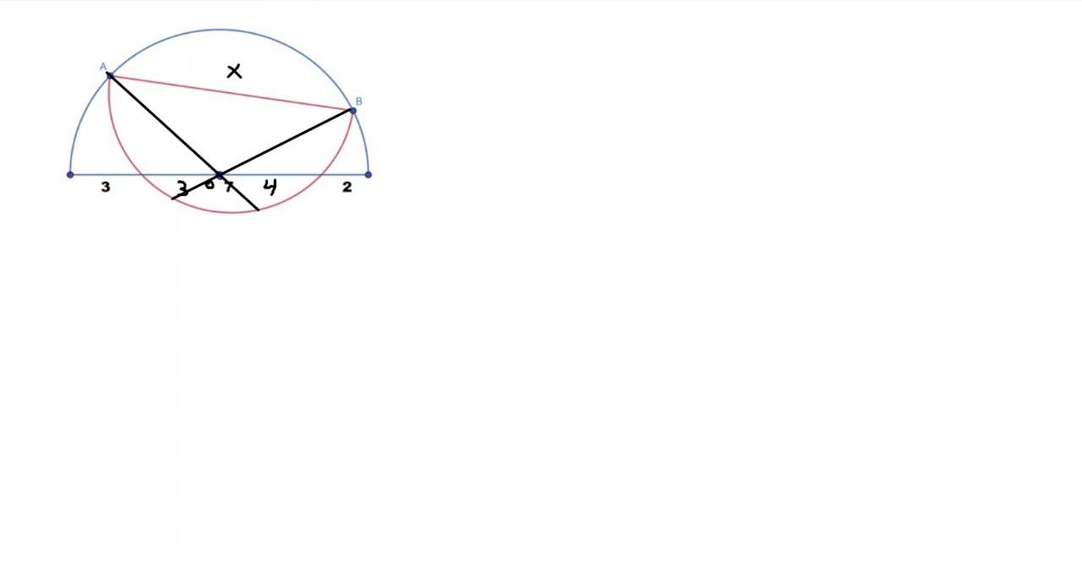
pyautogui.moveTo(369, 9)
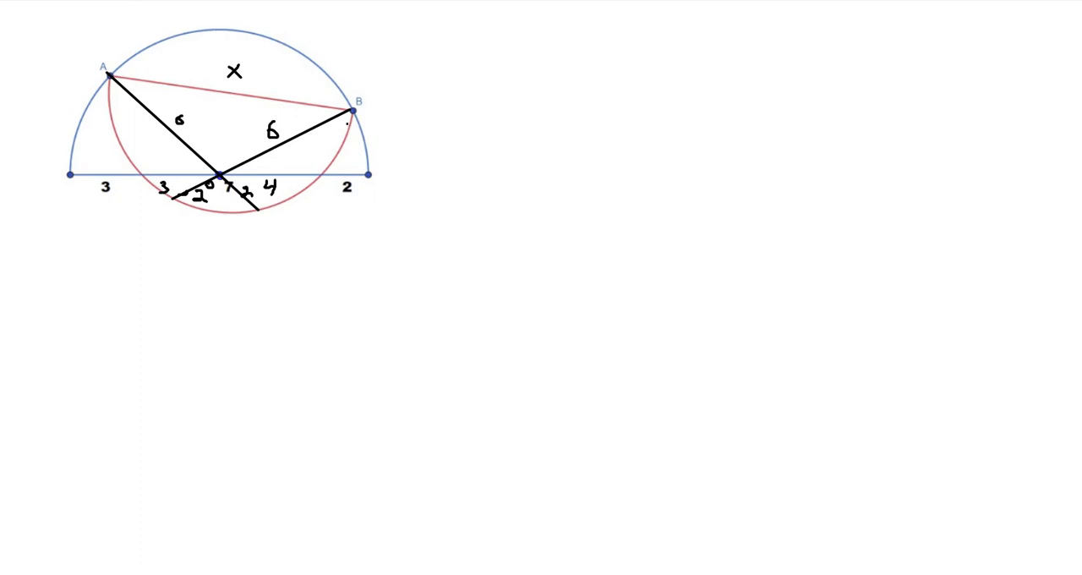
# Step: Label the chord pieces 6 and 2 and mark the right angle at point P
pyautogui.moveTo(359, 110); pyautogui.dragTo(258, 207)
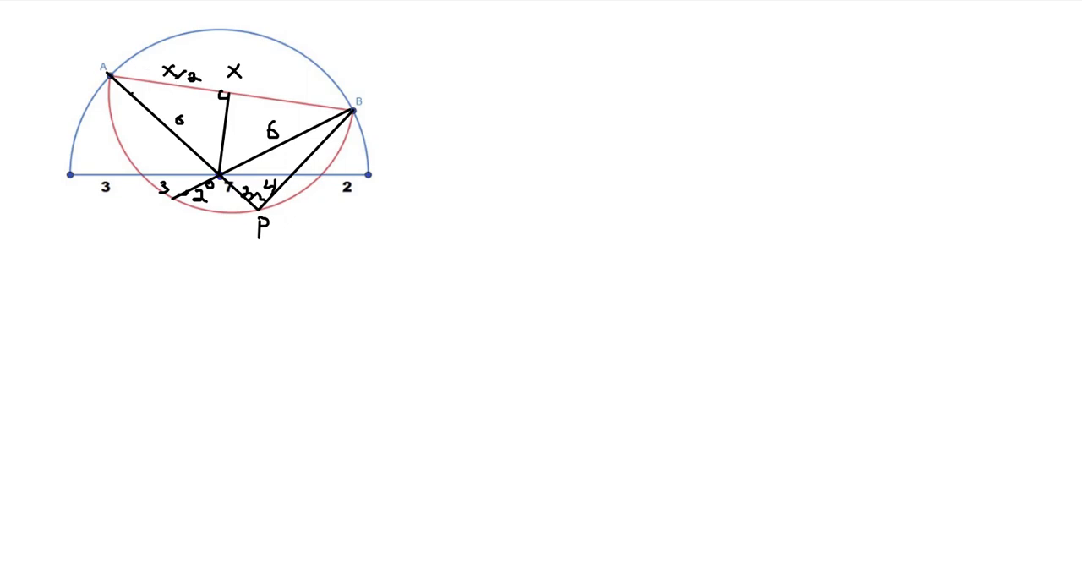
pyautogui.moveTo(131, 80); pyautogui.dragTo(144, 93)
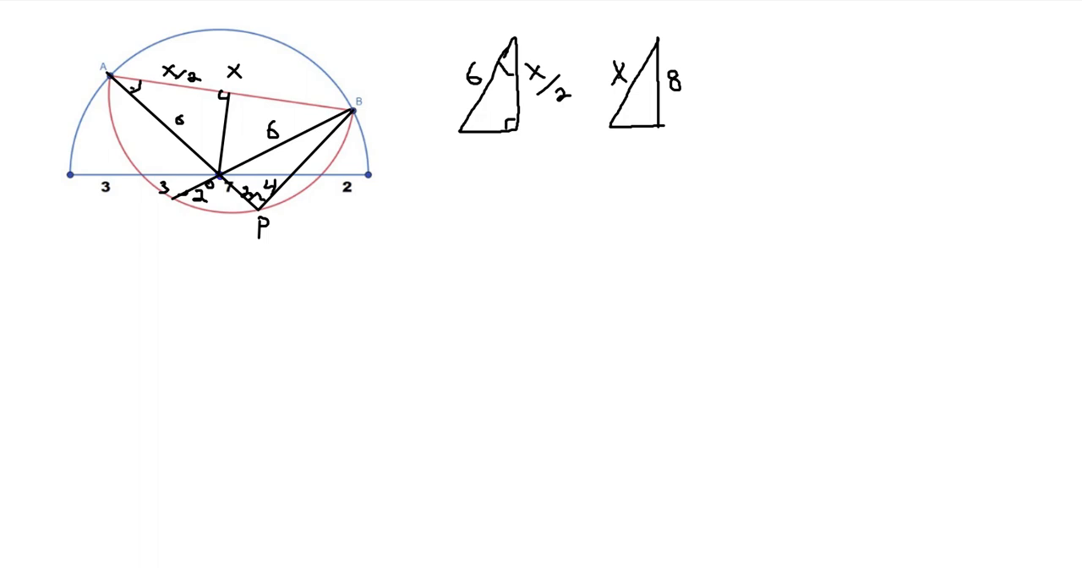
# Step: Mark the matching equal angle in the second right triangle (sides x and 8)
pyautogui.moveTo(641, 68); pyautogui.dragTo(659, 80)
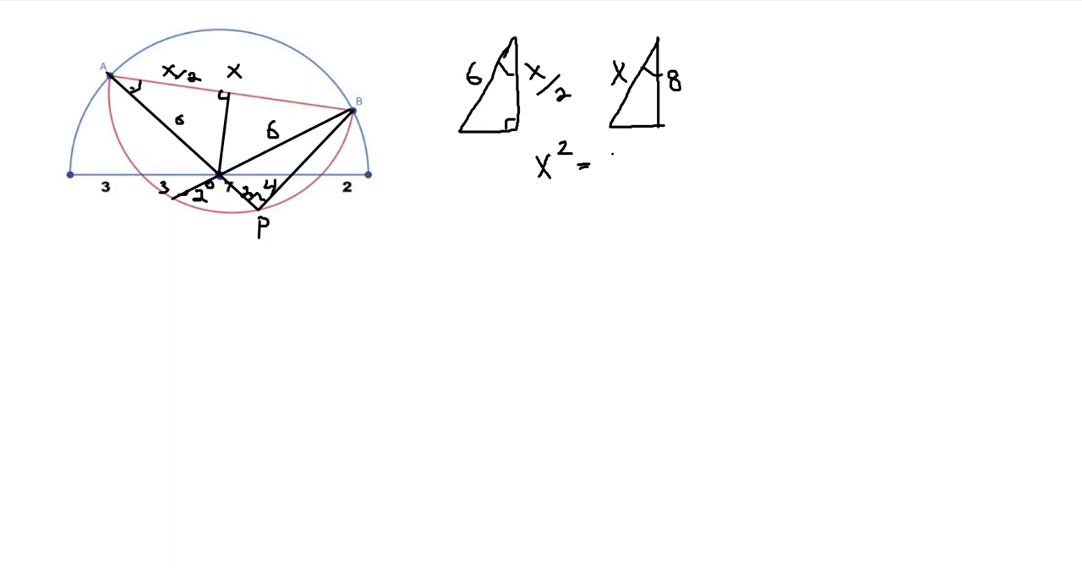
# Step: Write x² = 12·8 and x = 4√6, underlining the final answer
pyautogui.write('12·')
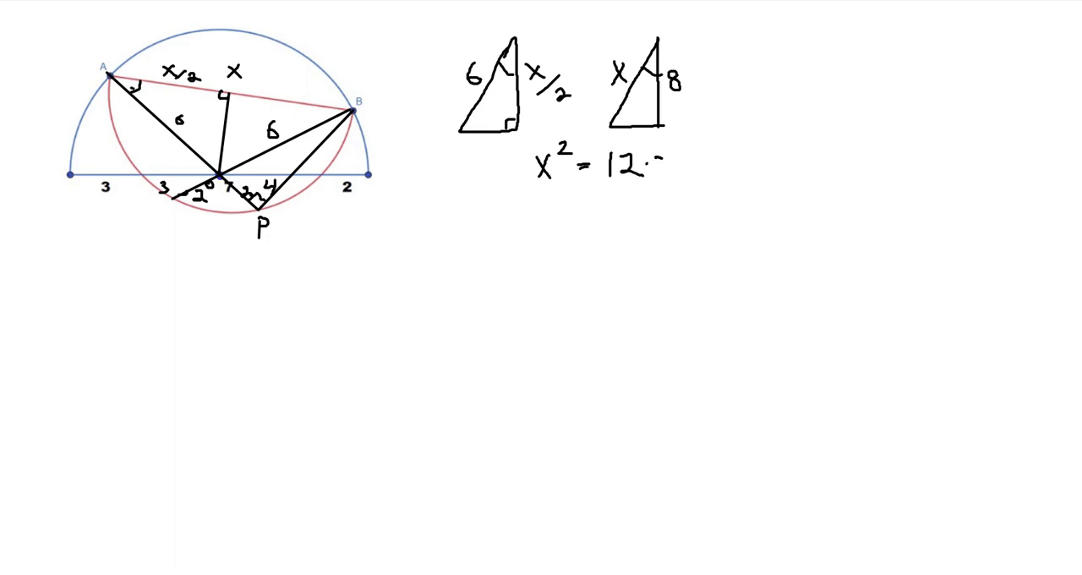
pyautogui.write('8')
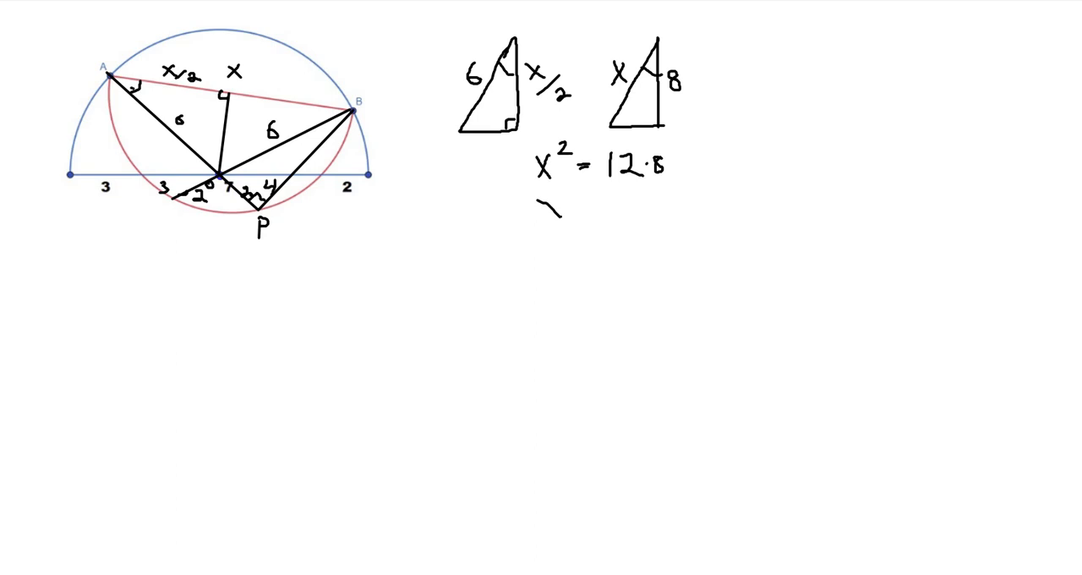
pyautogui.write('x = 1')
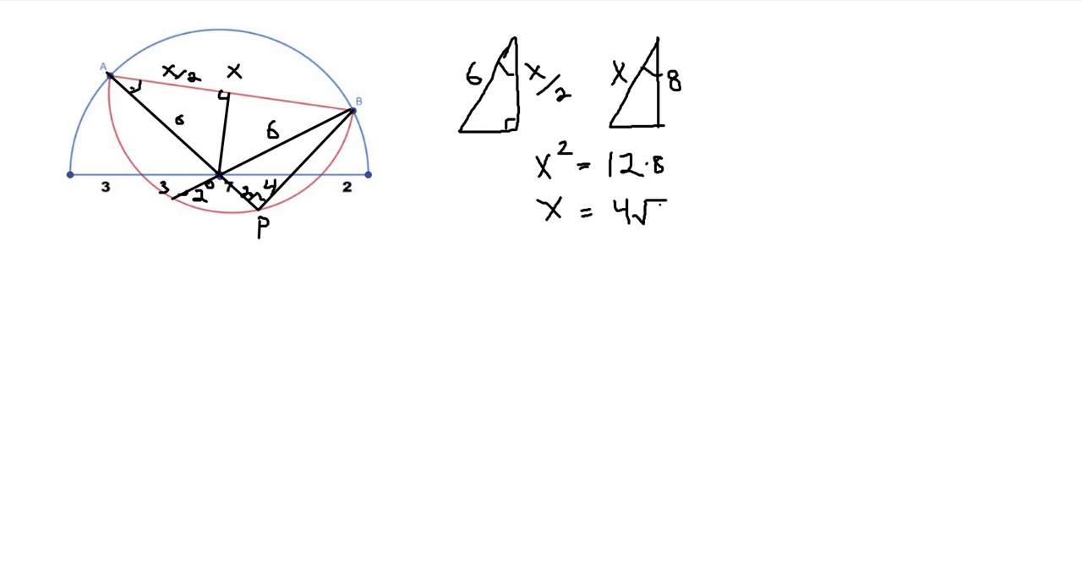
pyautogui.write('6')
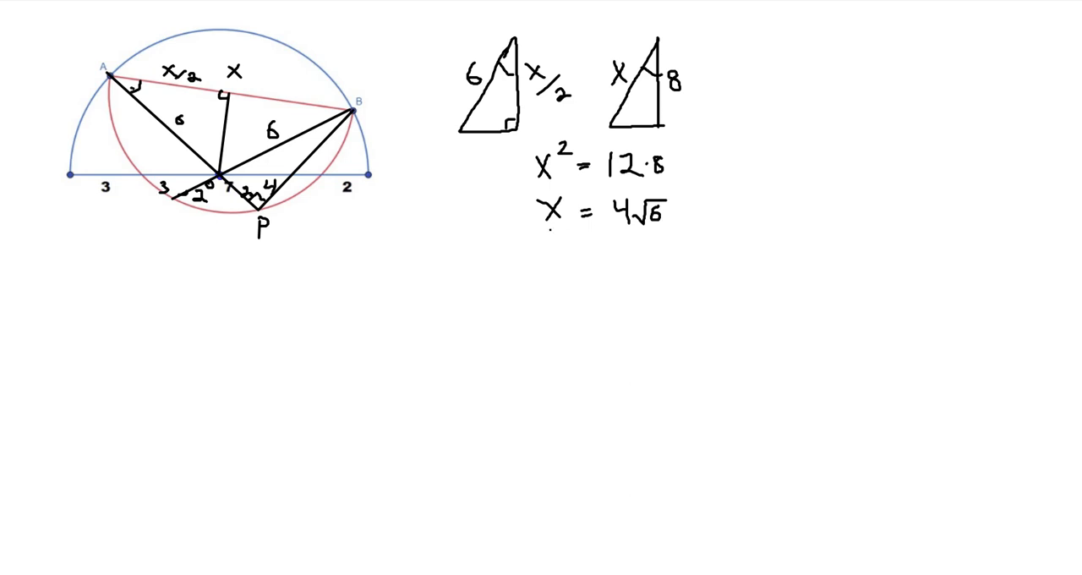
pyautogui.moveTo(545, 230); pyautogui.dragTo(672, 228)
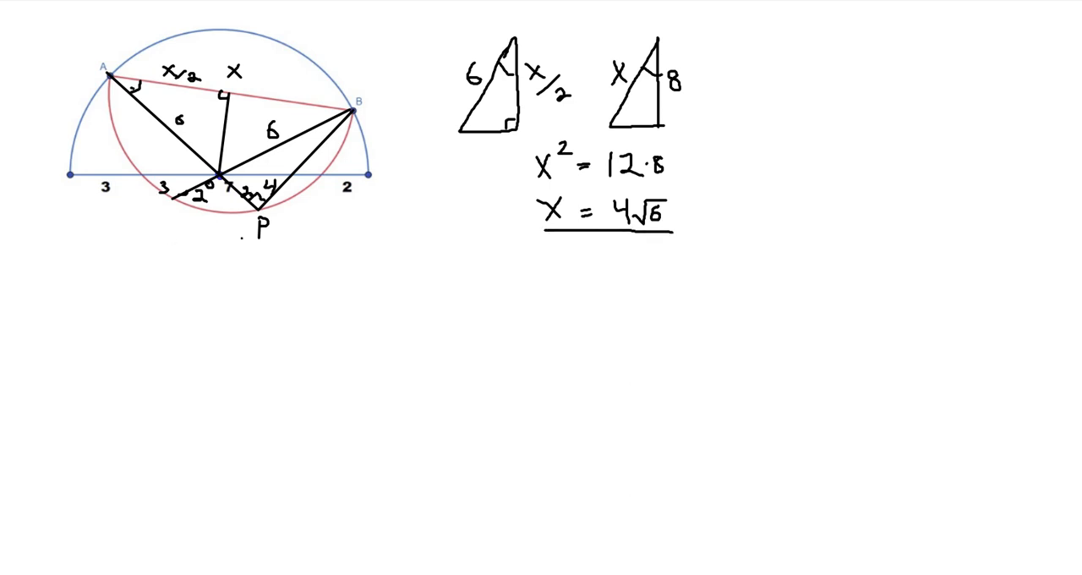